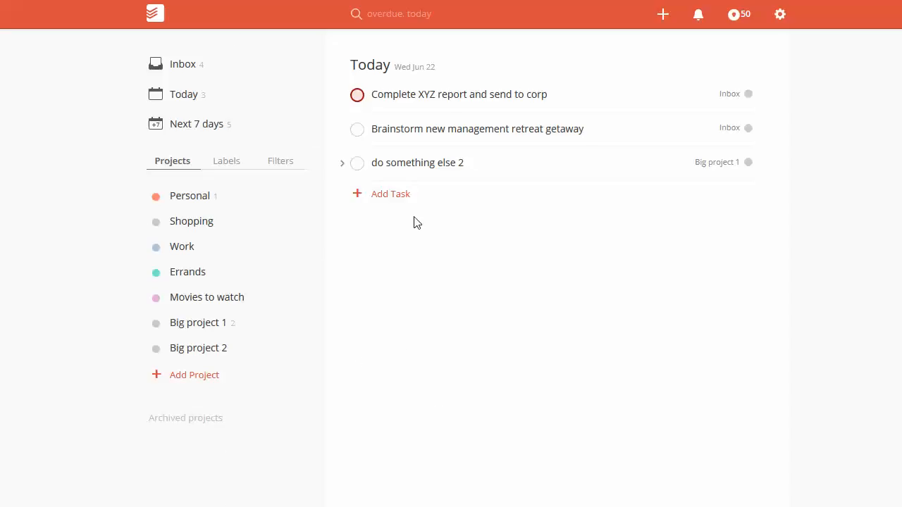
mouse_move(662, 14)
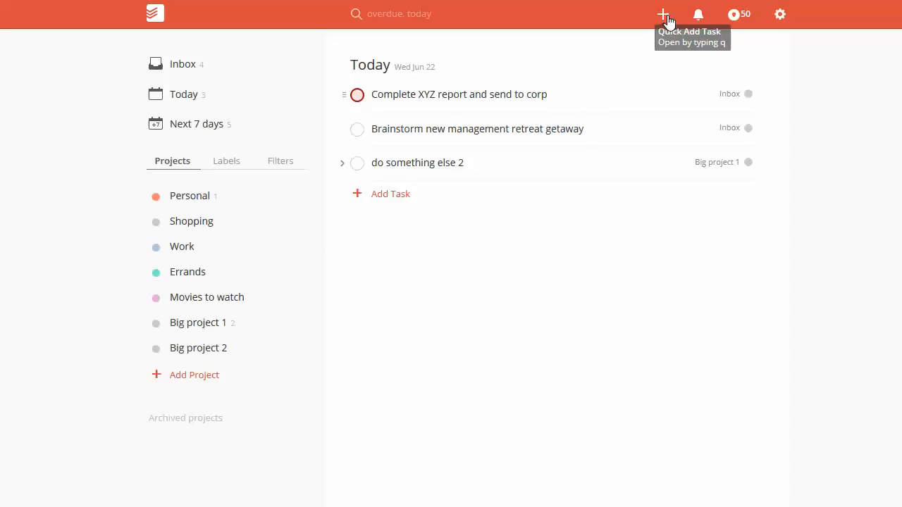
Step: Start a Quick Add task titled 'Read 1 chapter of new book' in Inbox
click(663, 14)
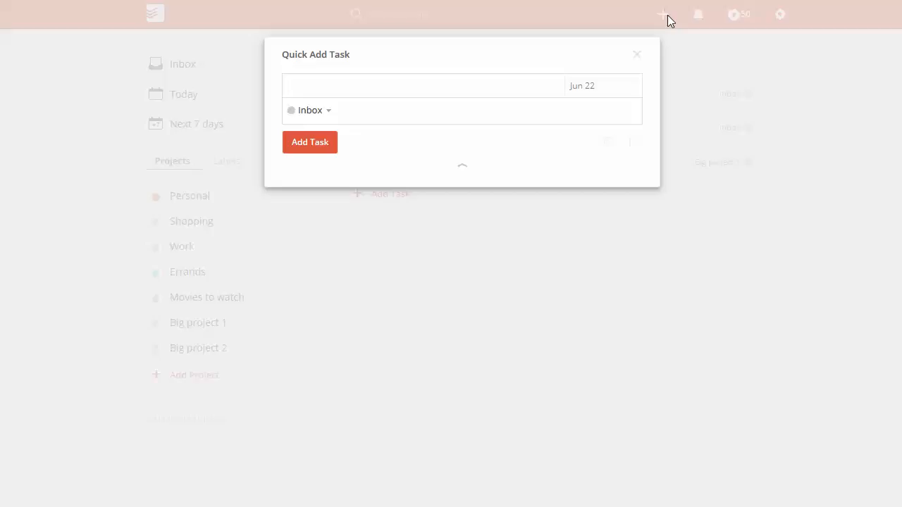
text(Read 1 c)
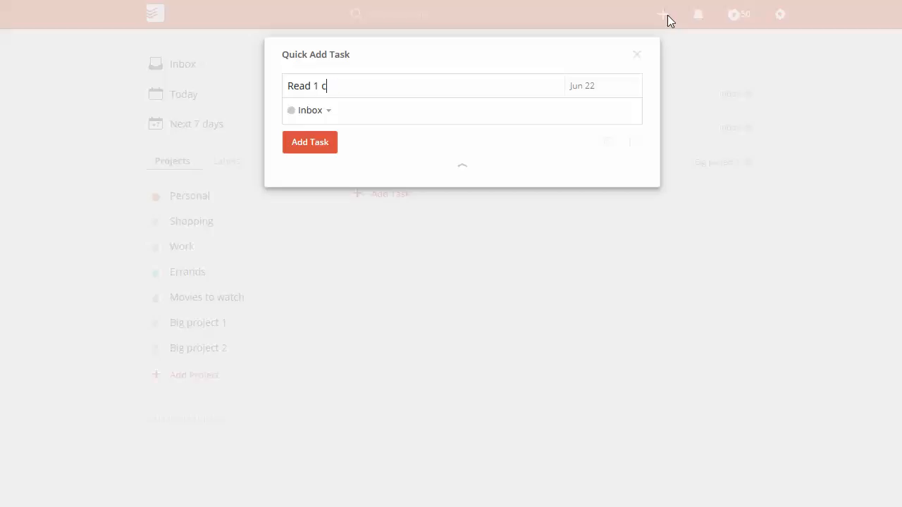
text(hapter of new book)
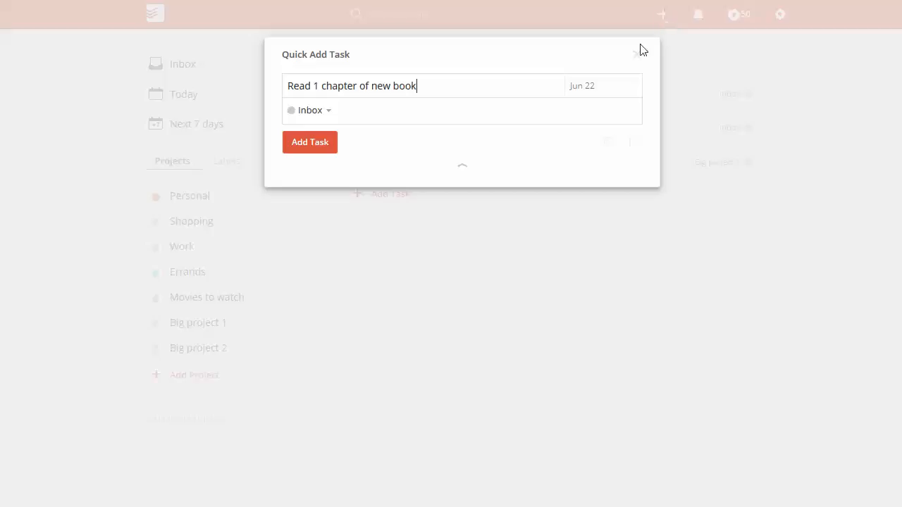
Step: Schedule the task 'every weekday at 3pm' and assign it Priority 1
click(582, 86)
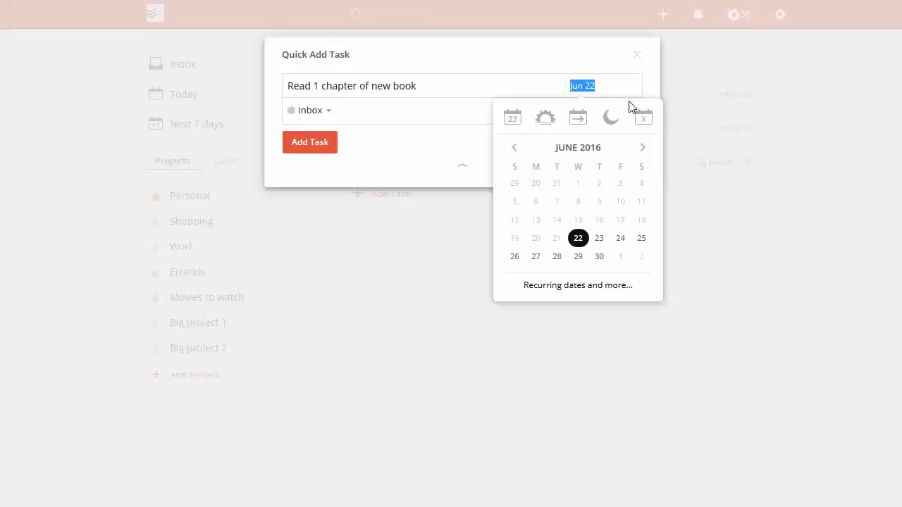
text(every weekd)
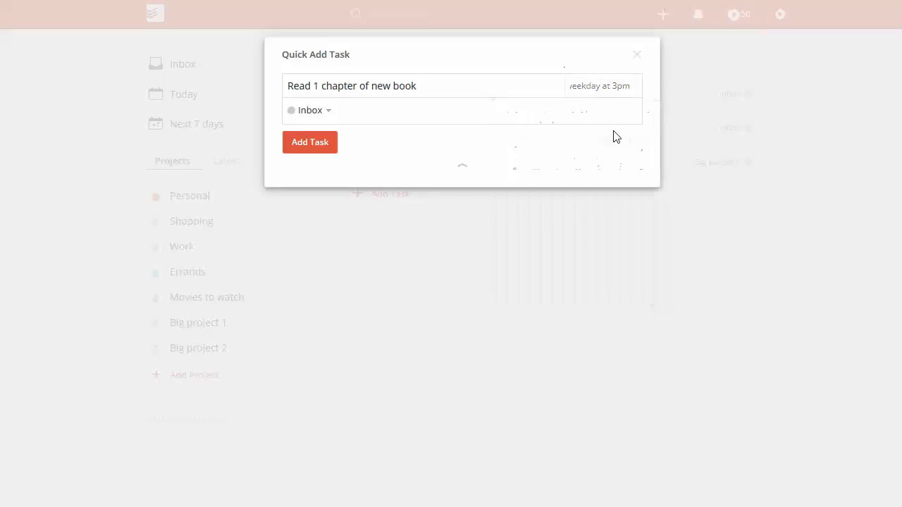
click(634, 141)
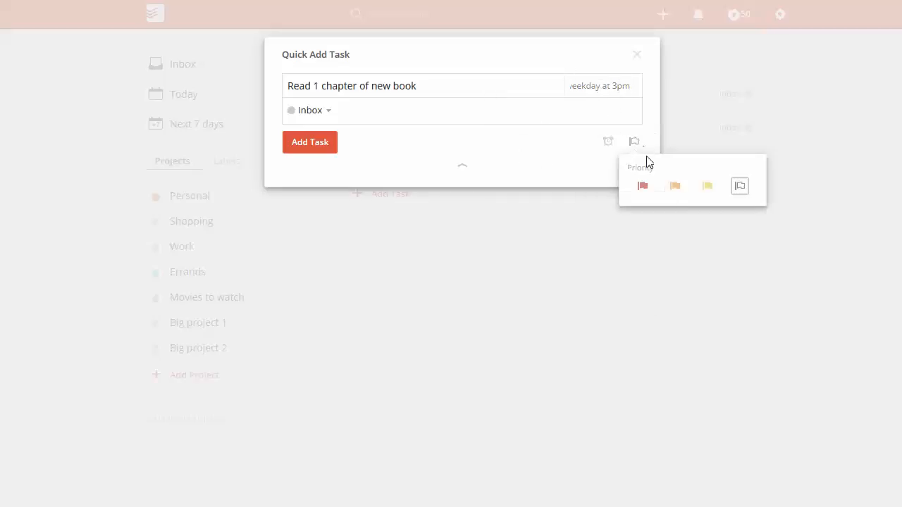
mouse_move(740, 186)
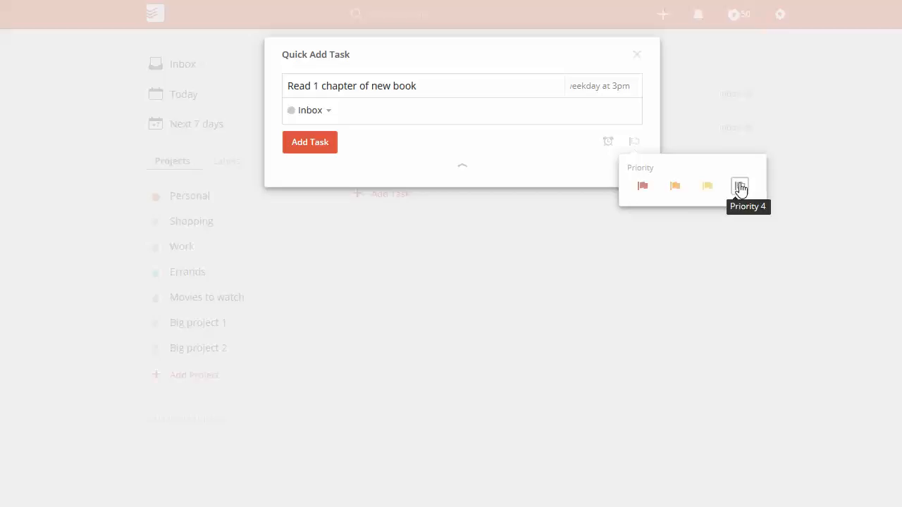
click(740, 186)
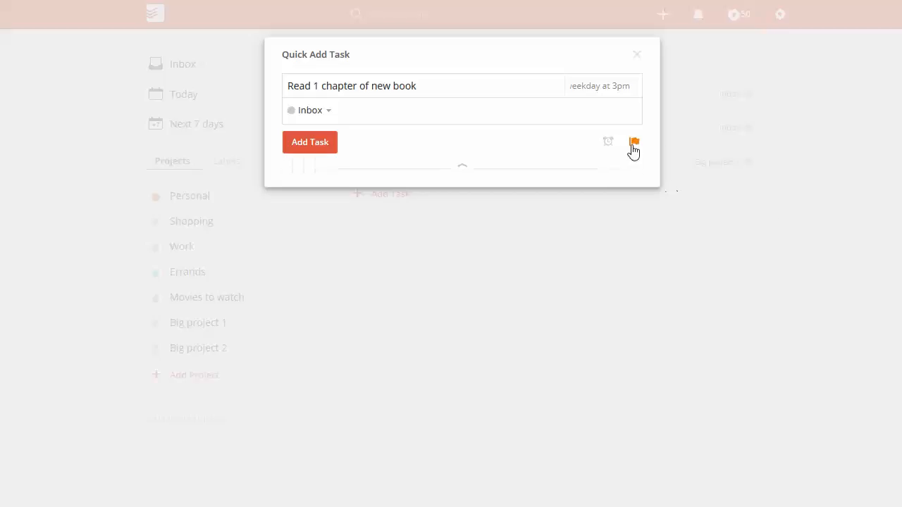
click(634, 140)
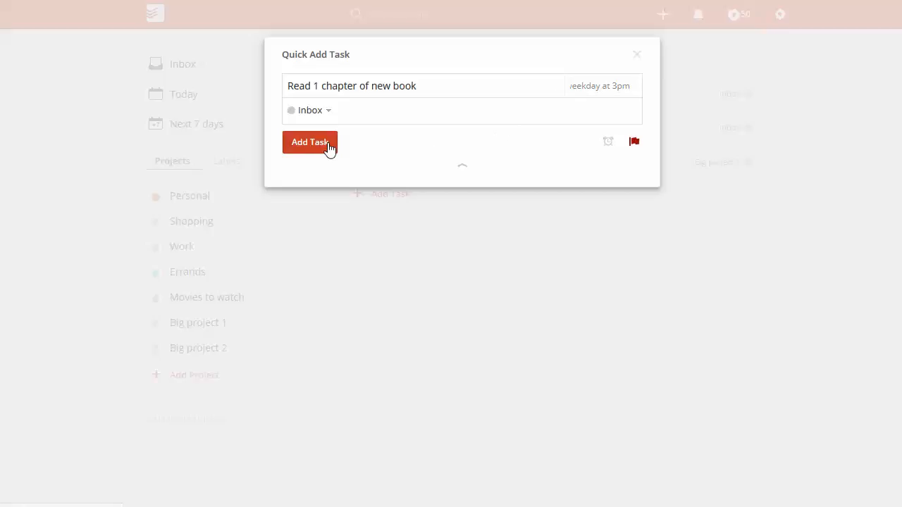
Step: Add the task so it lands in Today at 3:00 PM as a recurring Inbox item
click(311, 141)
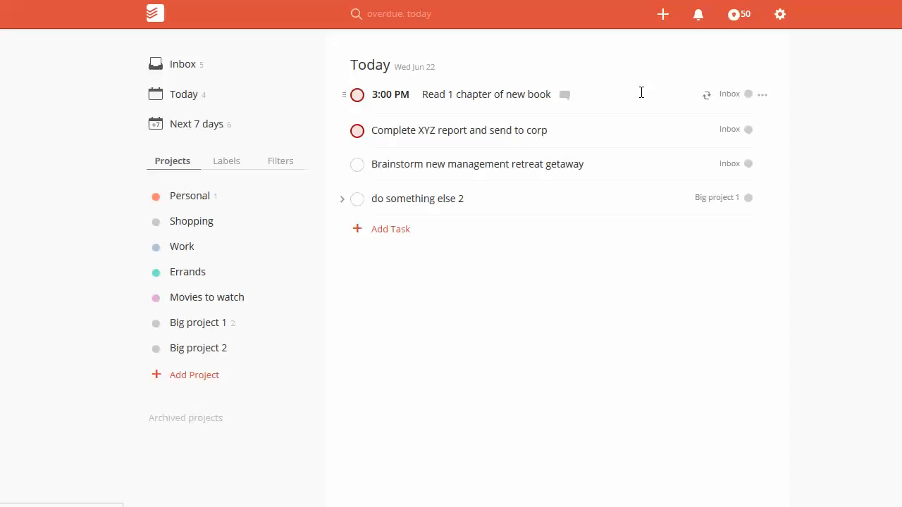
mouse_move(708, 99)
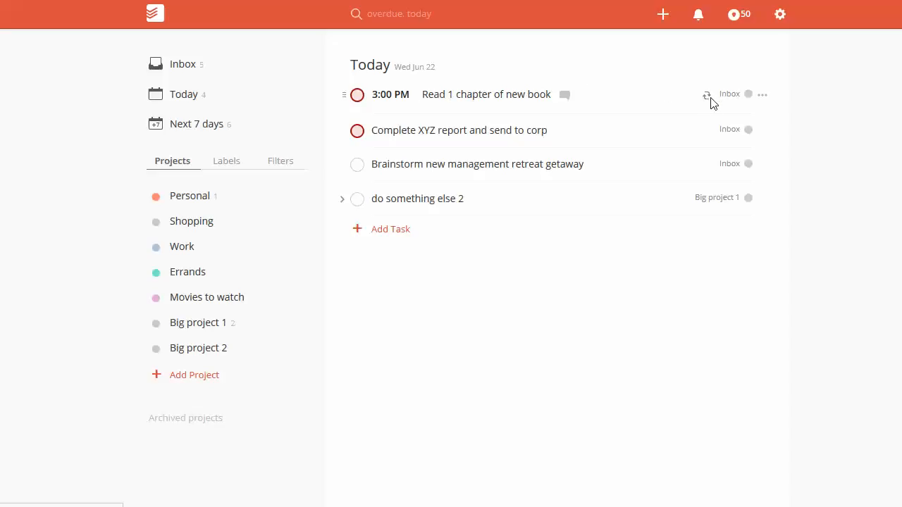
mouse_move(482, 102)
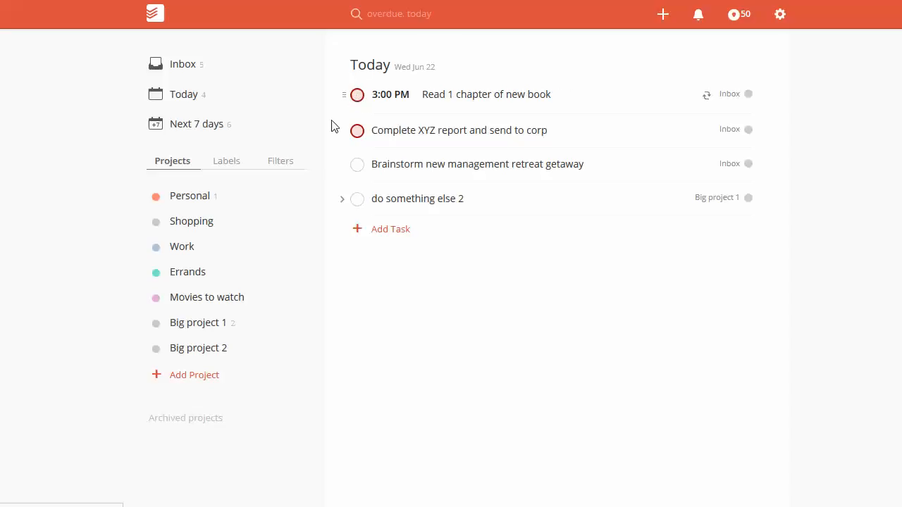
Step: Complete today's reading task and confirm in Next 7 days it rolled to tomorrow 3:00 PM
click(358, 95)
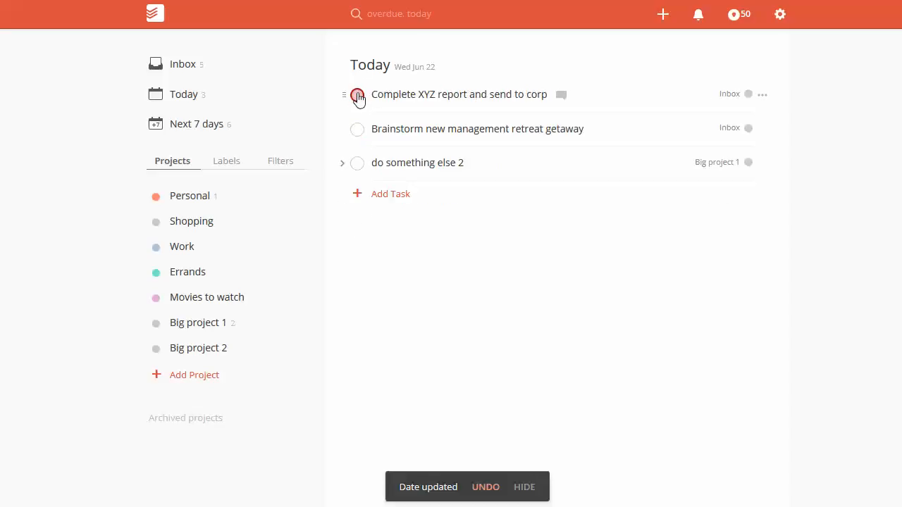
click(196, 124)
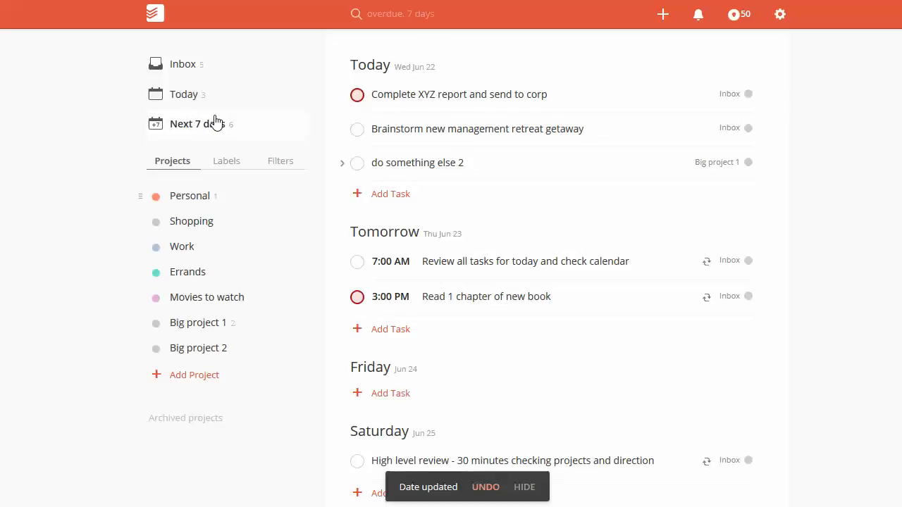
click(184, 93)
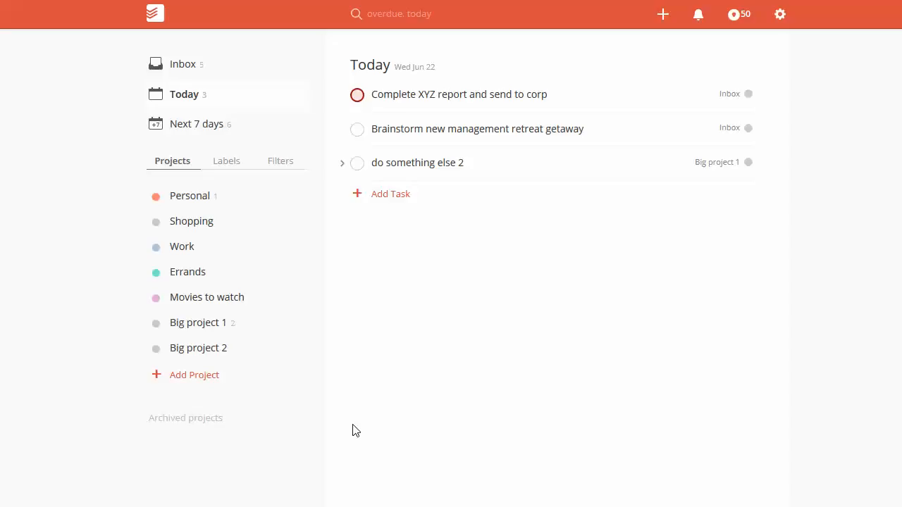
mouse_move(314, 327)
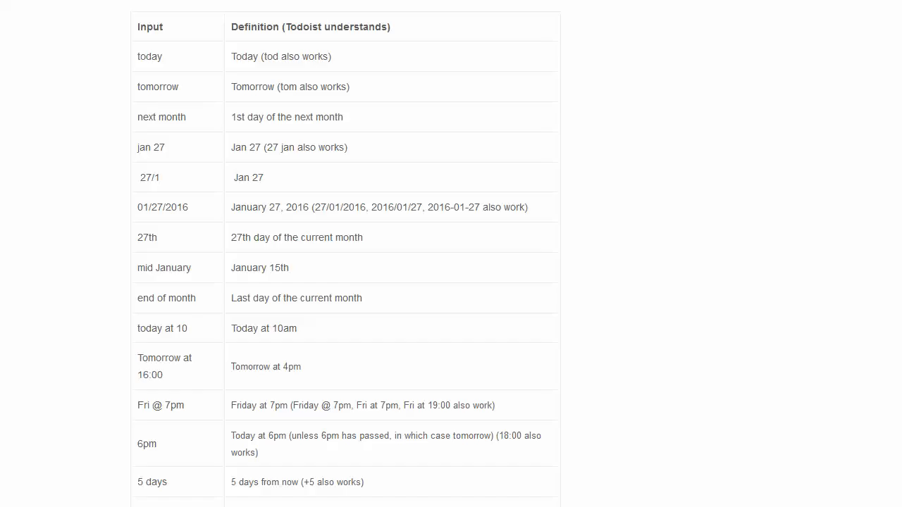
mouse_move(308, 107)
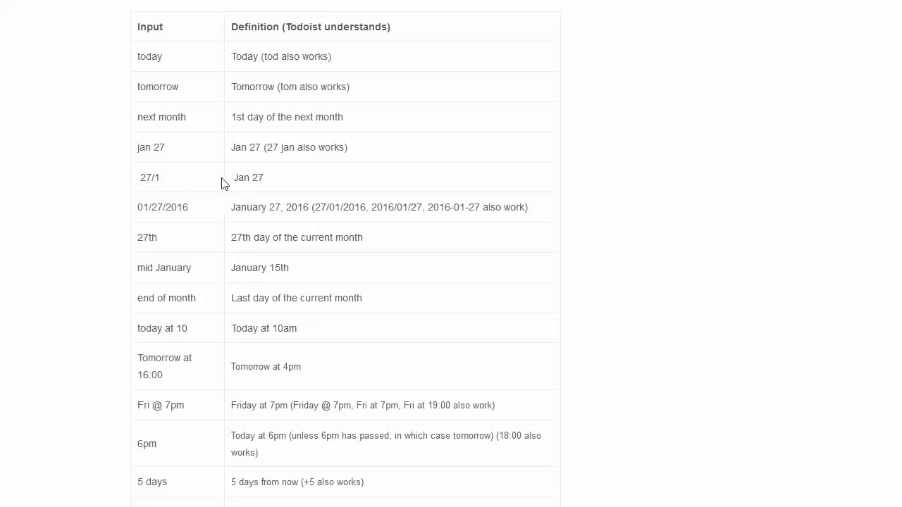
mouse_move(163, 200)
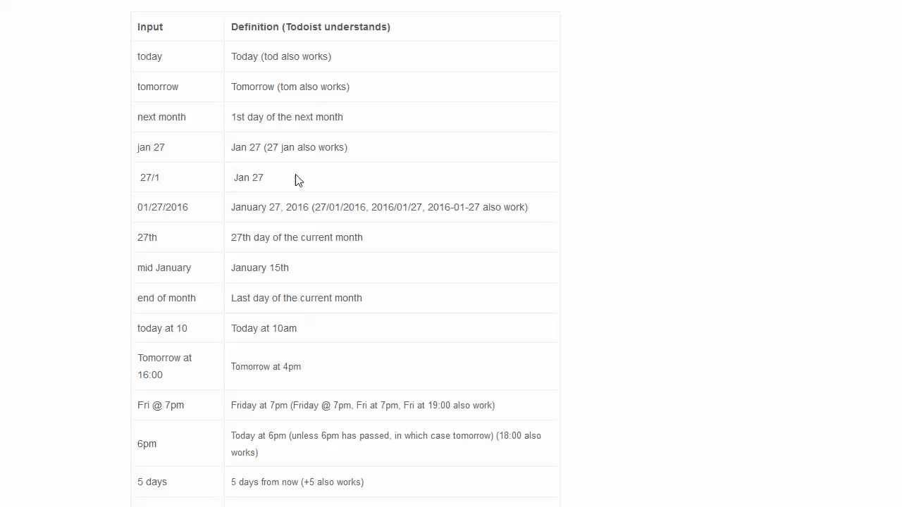
mouse_move(321, 375)
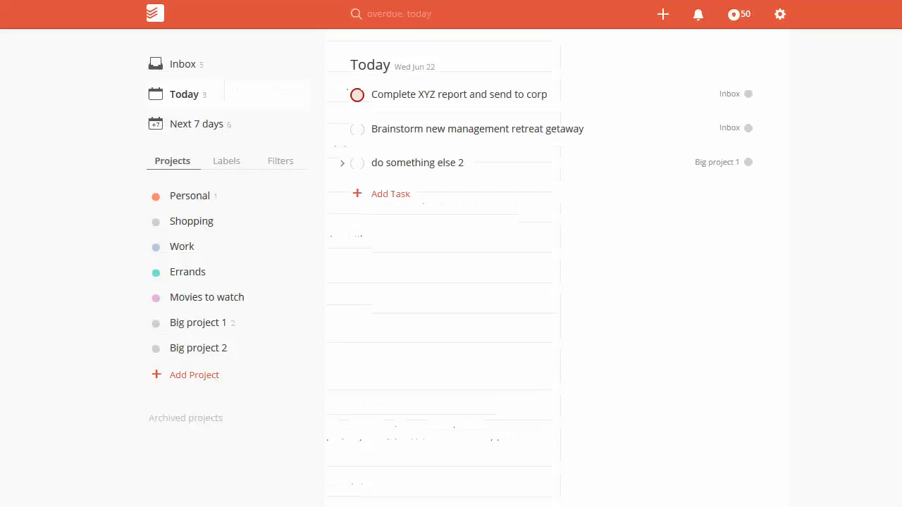
Step: Show the Help Center table of date phrases like 'tomorrow', 'next month', 'today at 10'
click(662, 14)
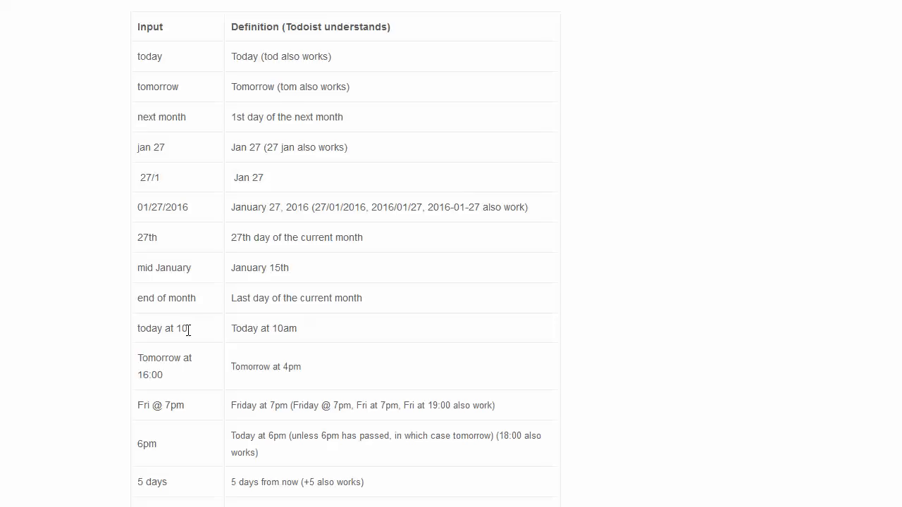
Step: Scroll to the Recurring dates table listing 'every weekday', 'every 3rd friday', 'every jan 27th'
scroll(down, 3)
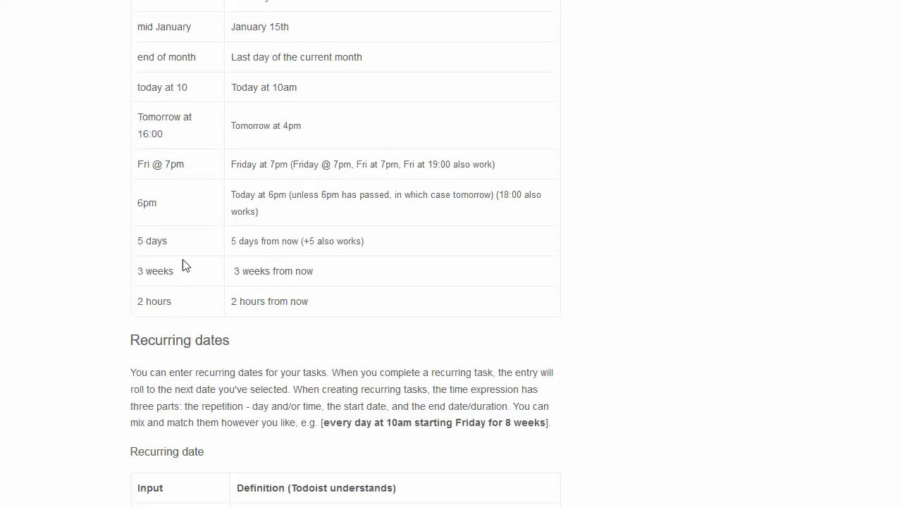
scroll(down, 3)
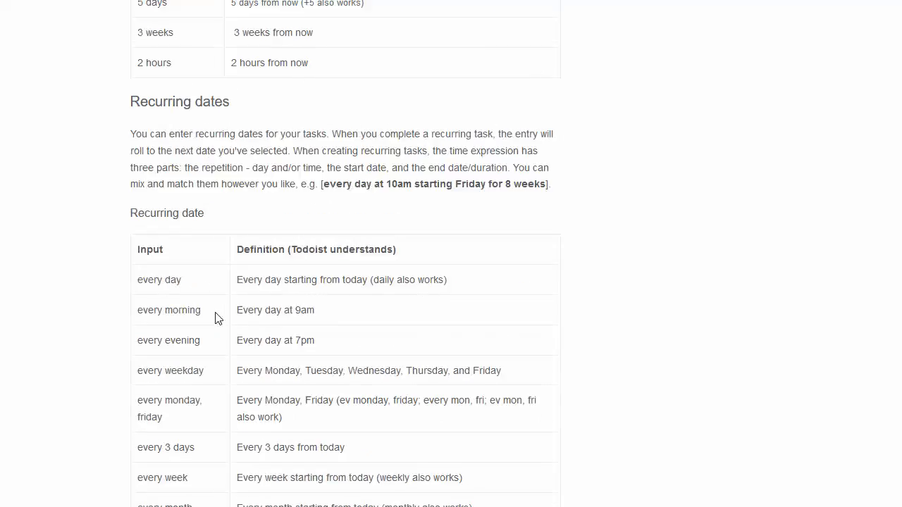
scroll(down, 3)
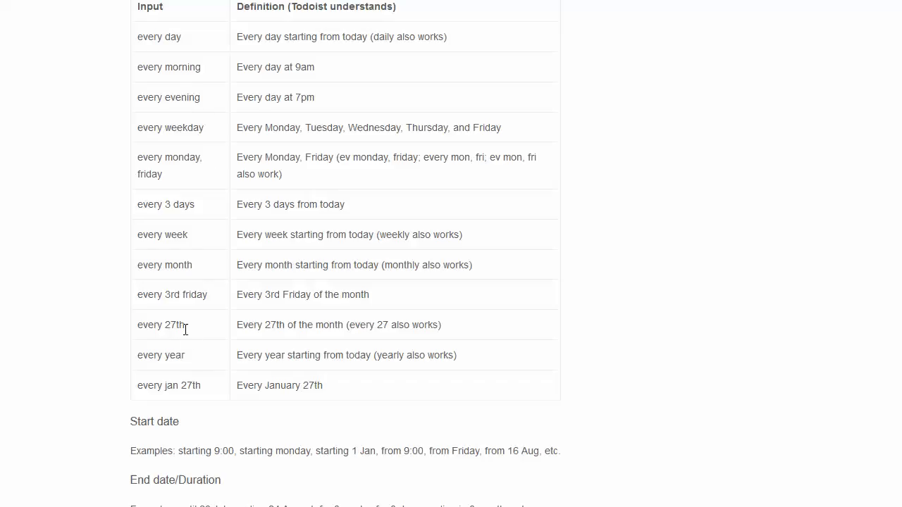
mouse_move(174, 291)
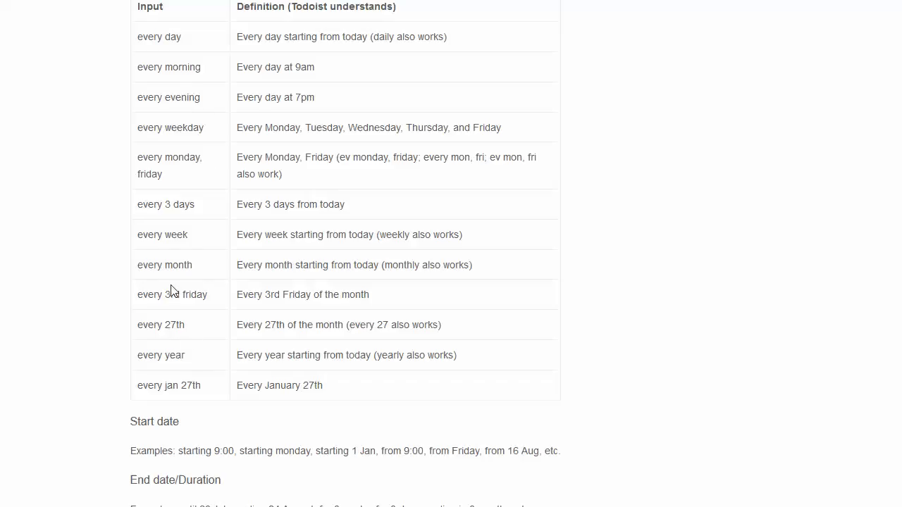